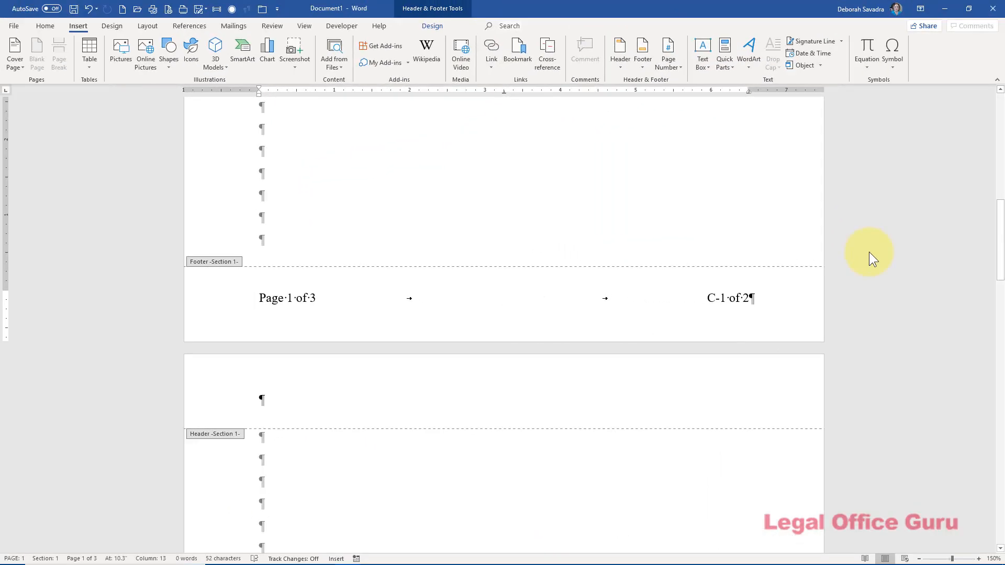
Reveal the field codes in the footer with Alt+F9, showing PAGE, NUMPAGES and SECTIONPAGES
{"action": "left_click", "coordinate": [503, 298]}
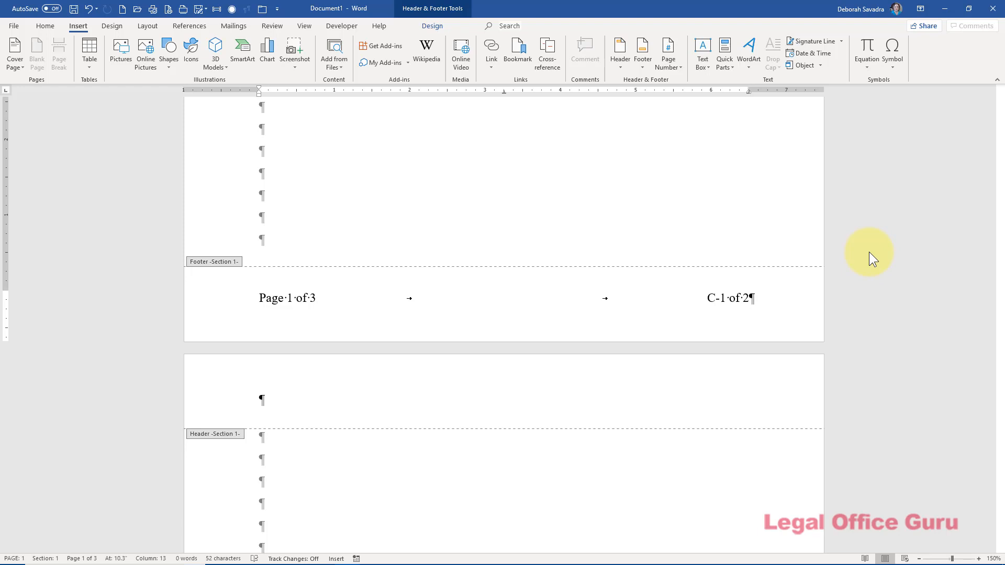
{"action": "left_click", "coordinate": [505, 298]}
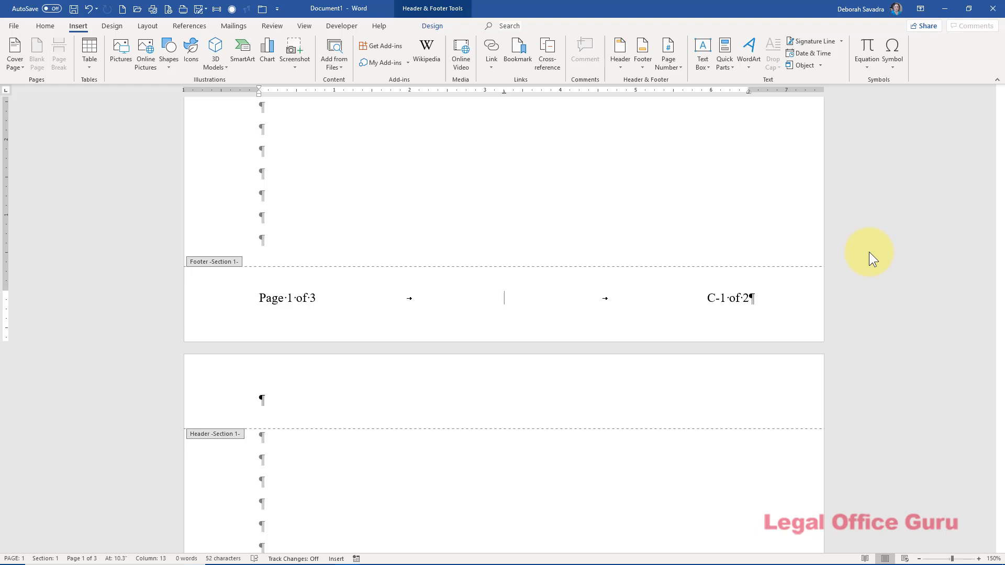
{"action": "left_click", "coordinate": [504, 299]}
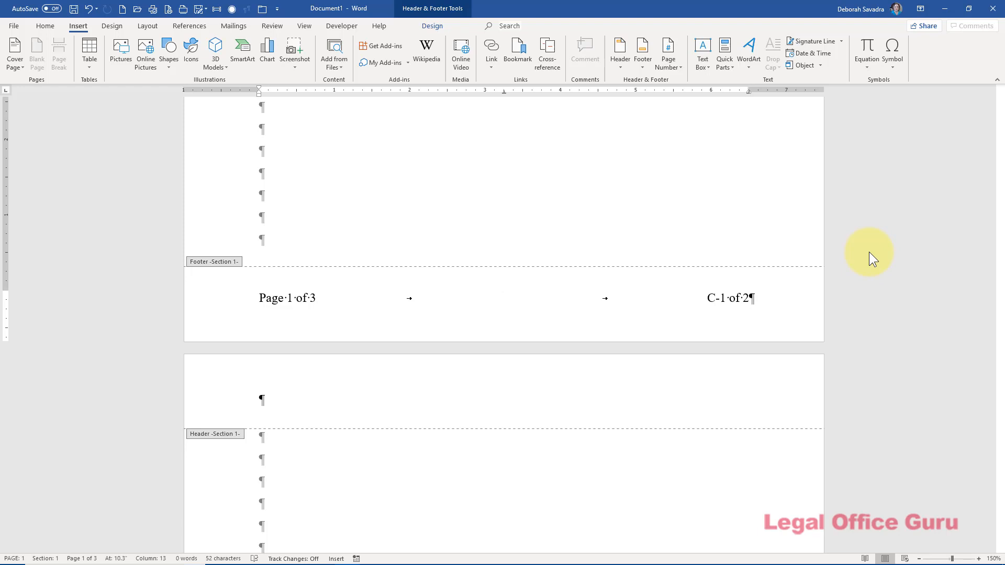
{"action": "key", "text": "alt+f9"}
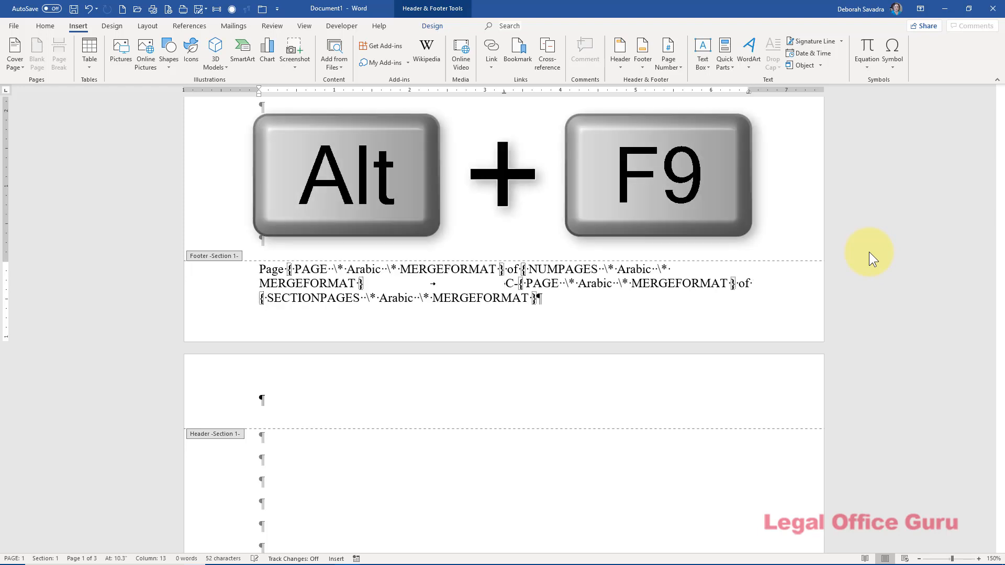
{"action": "key", "text": "alt+F9"}
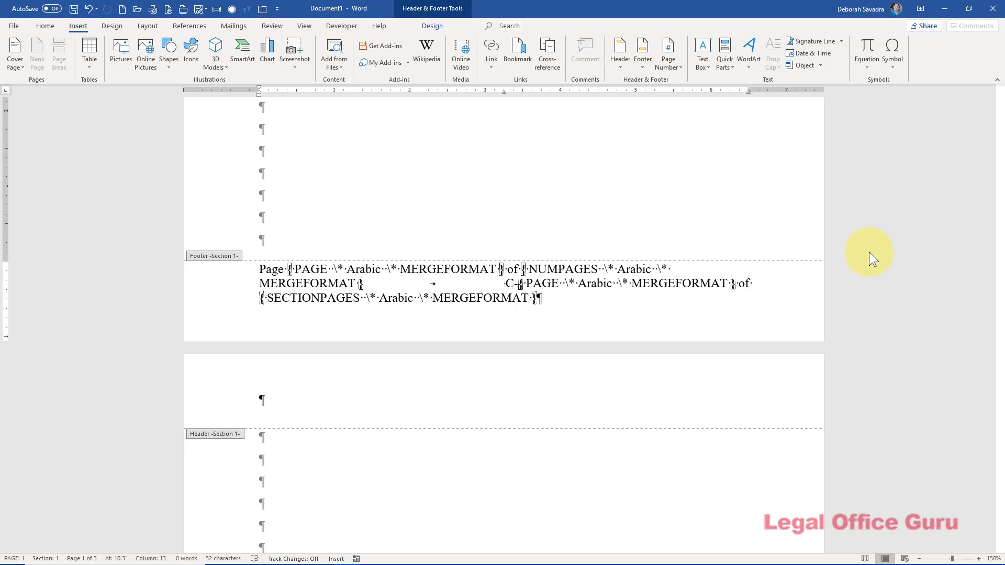
Highlight the PAGE field code and another field code in the footer
{"action": "double_click", "coordinate": [310, 269]}
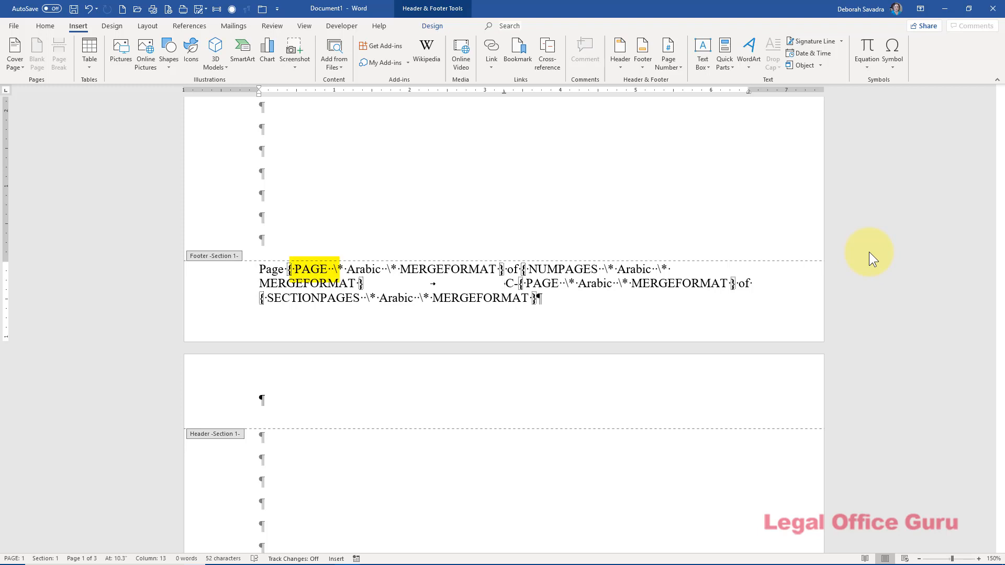
{"action": "double_click", "coordinate": [562, 269]}
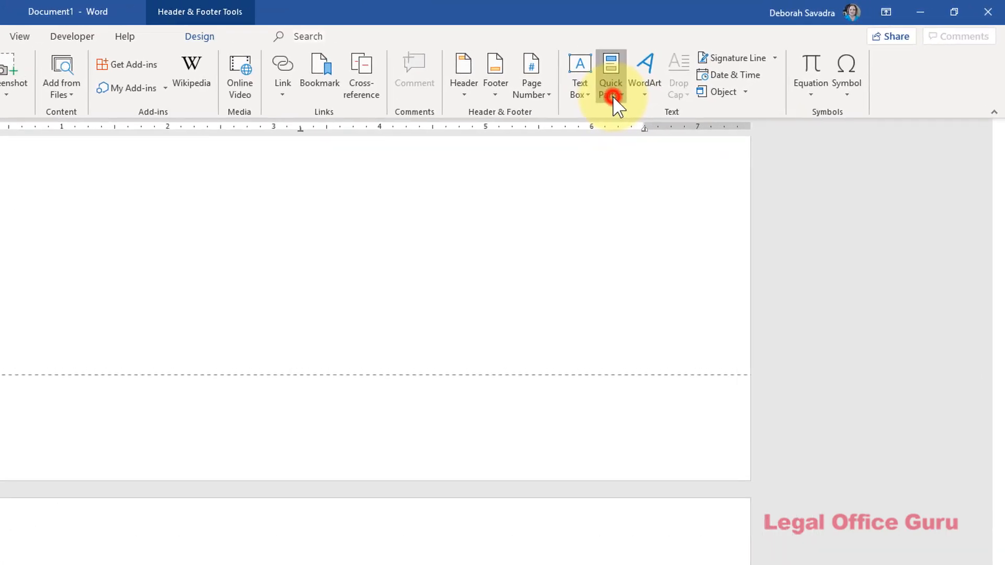
{"action": "left_click", "coordinate": [610, 74]}
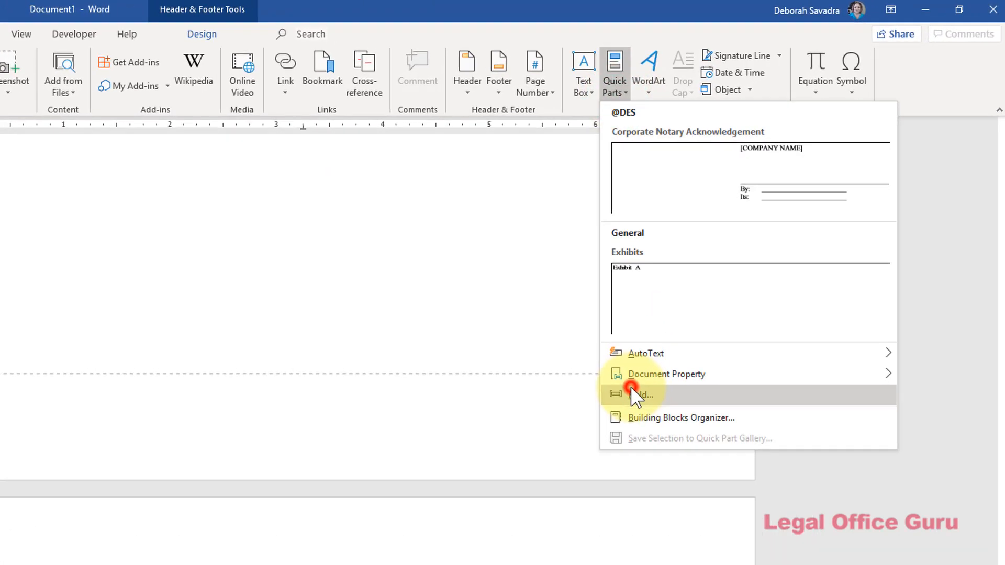
{"action": "left_click", "coordinate": [644, 395]}
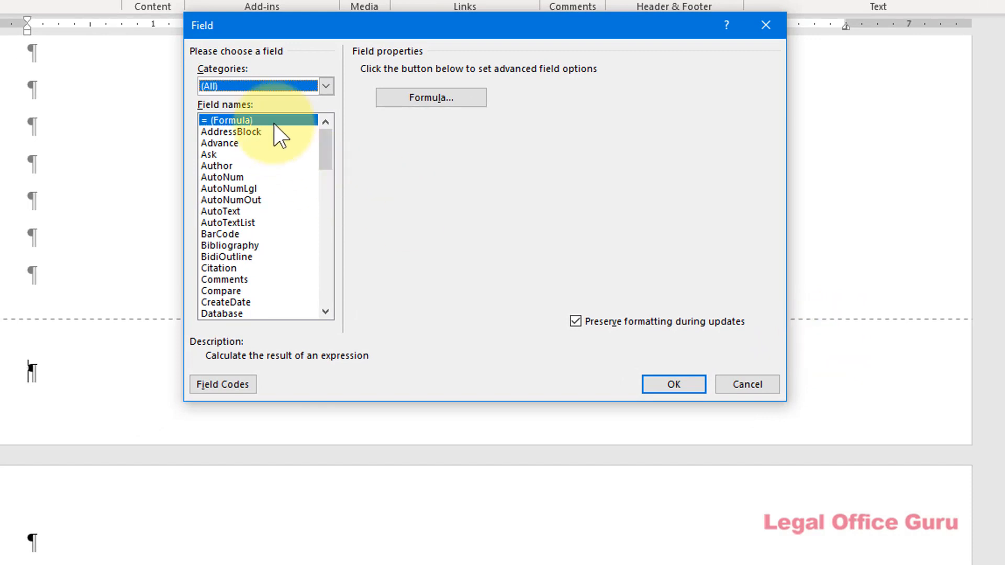
{"action": "left_click", "coordinate": [324, 86]}
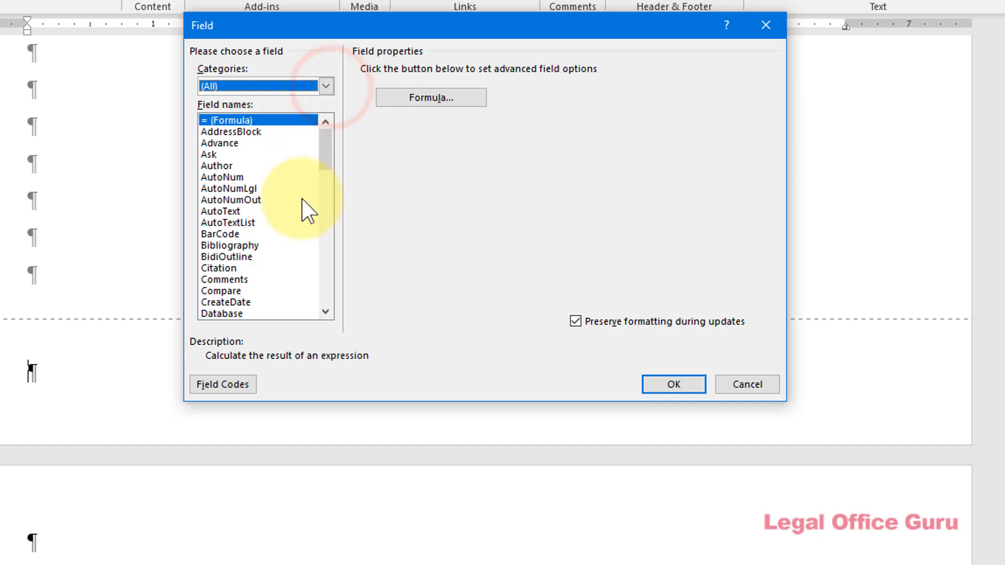
{"action": "mouse_move", "coordinate": [297, 250]}
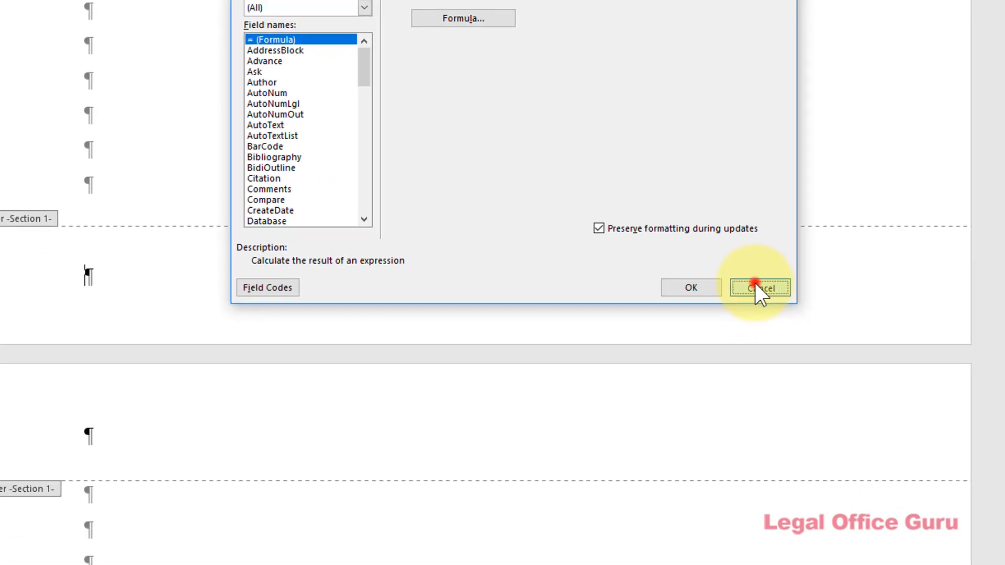
{"action": "left_click", "coordinate": [760, 287]}
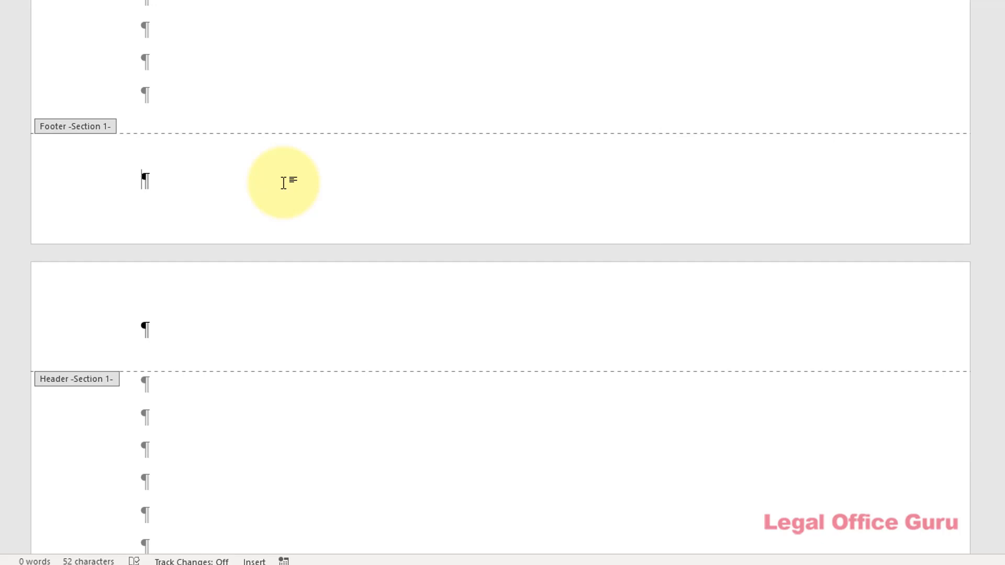
Enter the word 'Page' at the start of the empty footer
{"action": "type", "text": "Page"}
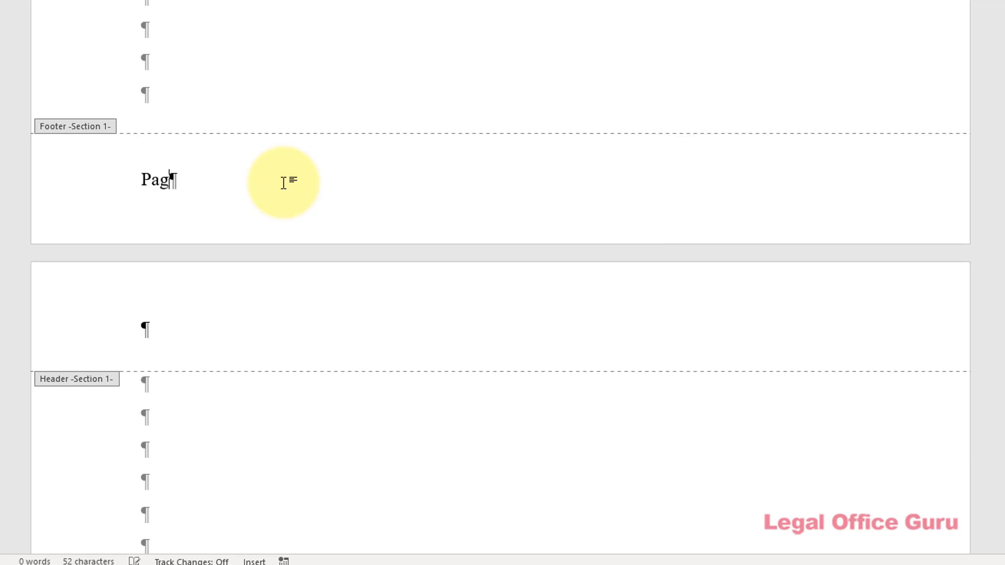
{"action": "type", "text": "e"}
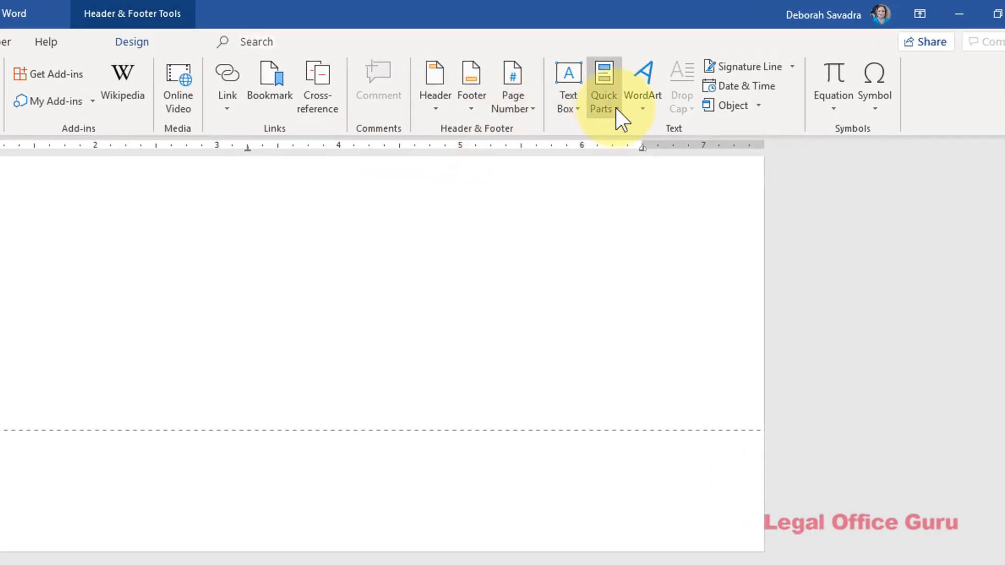
Insert a PAGE field in 1, 2, 3 format after 'Page', then add 'of' so it reads 'Page 1 of'
{"action": "left_click", "coordinate": [603, 87]}
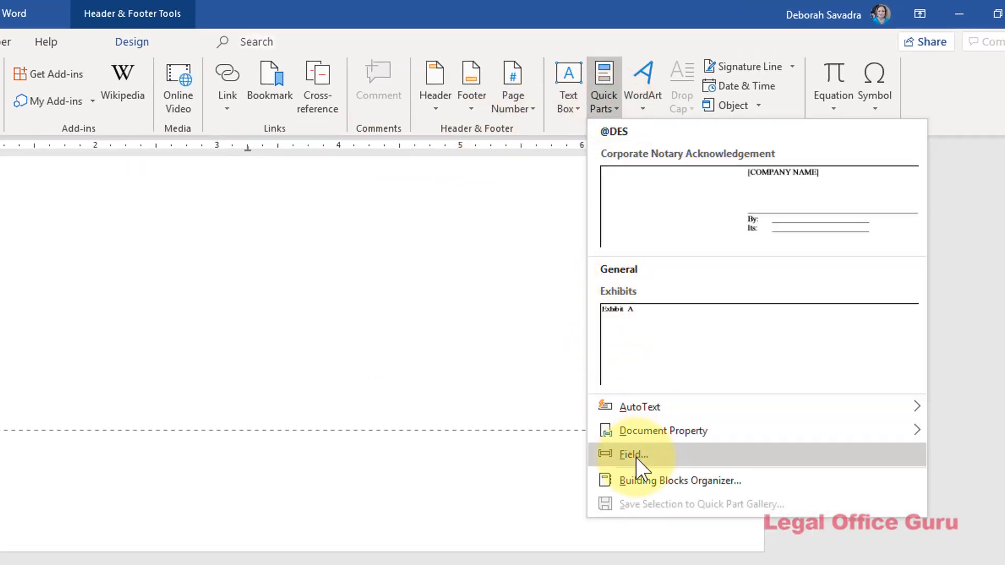
{"action": "left_click", "coordinate": [632, 454]}
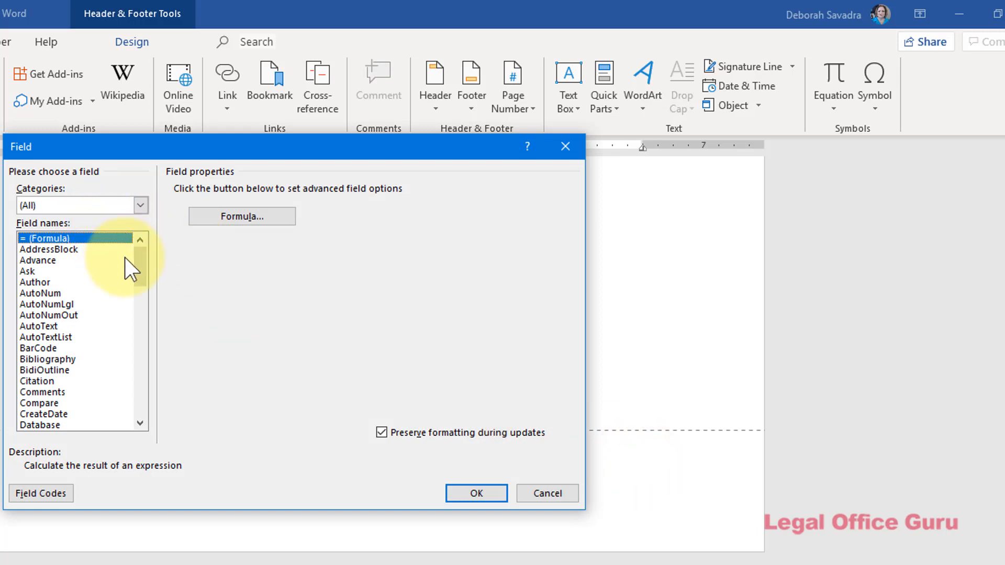
{"action": "mouse_move", "coordinate": [140, 425]}
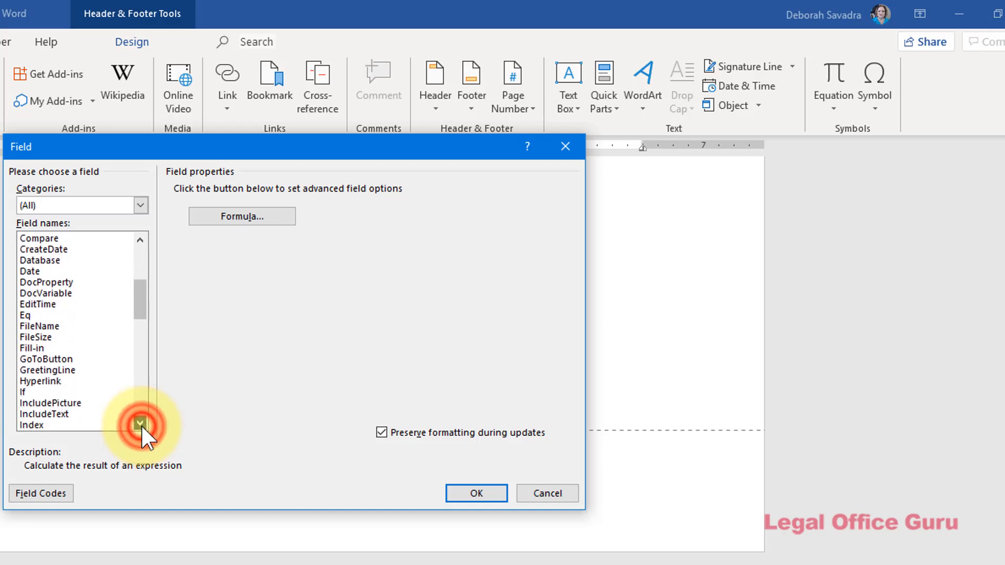
{"action": "scroll", "scroll_direction": "down", "scroll_amount": 3}
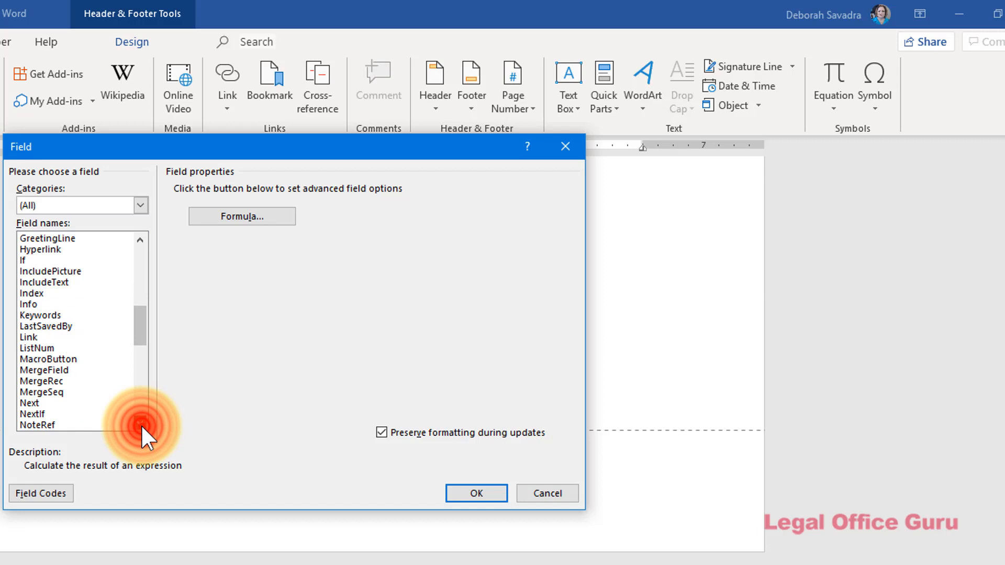
{"action": "scroll", "scroll_direction": "down", "scroll_amount": 3}
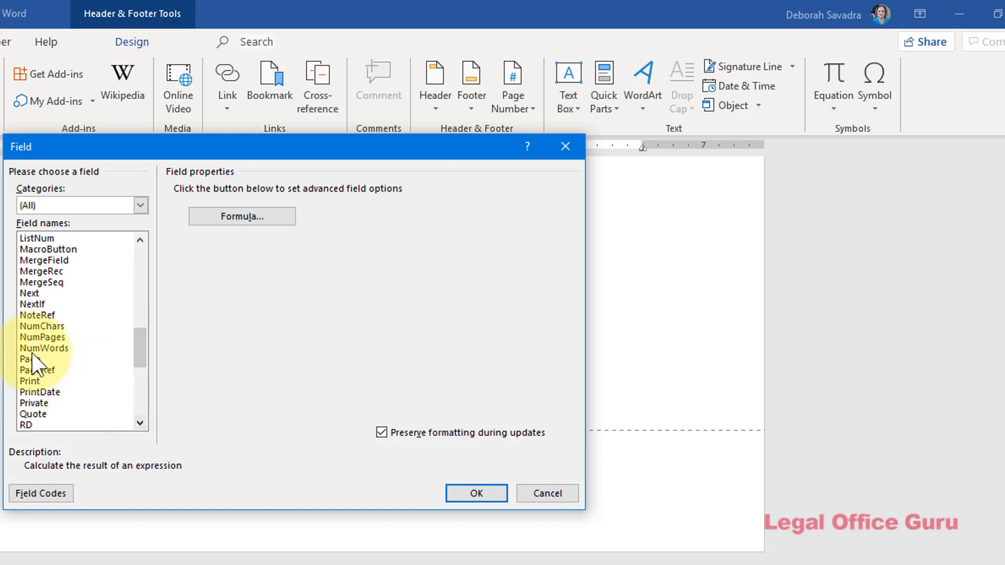
{"action": "left_click", "coordinate": [29, 359]}
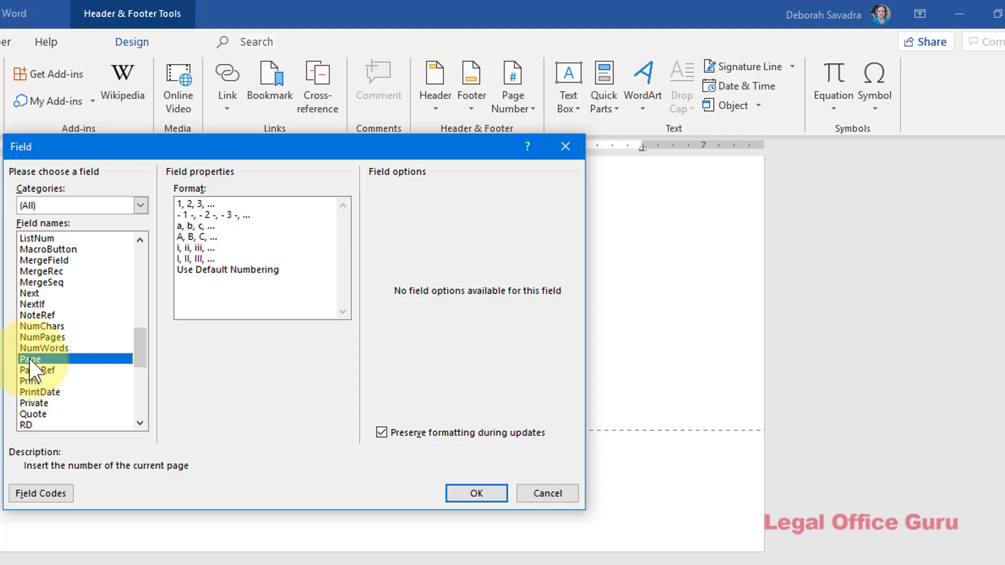
{"action": "mouse_move", "coordinate": [245, 215]}
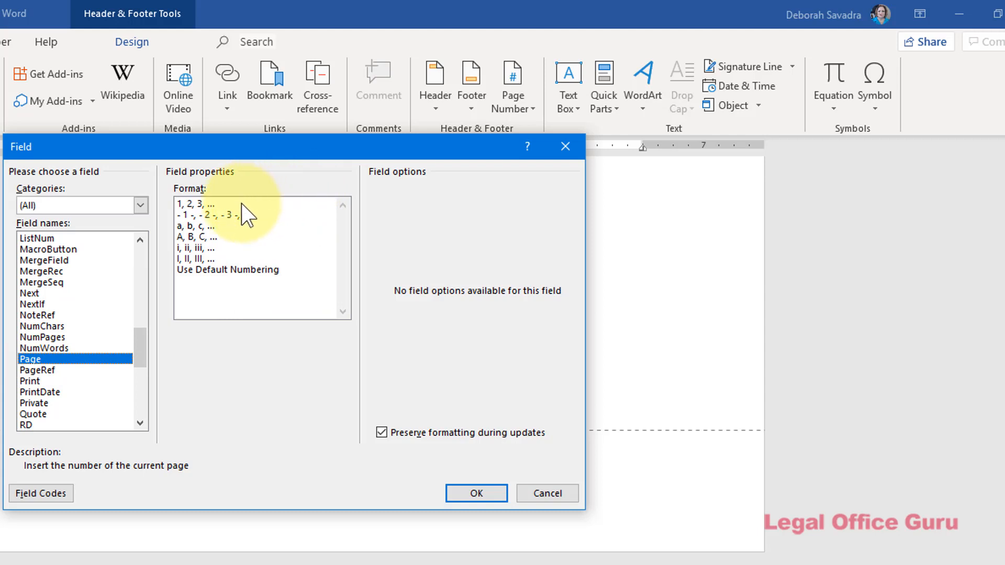
{"action": "left_click", "coordinate": [206, 204]}
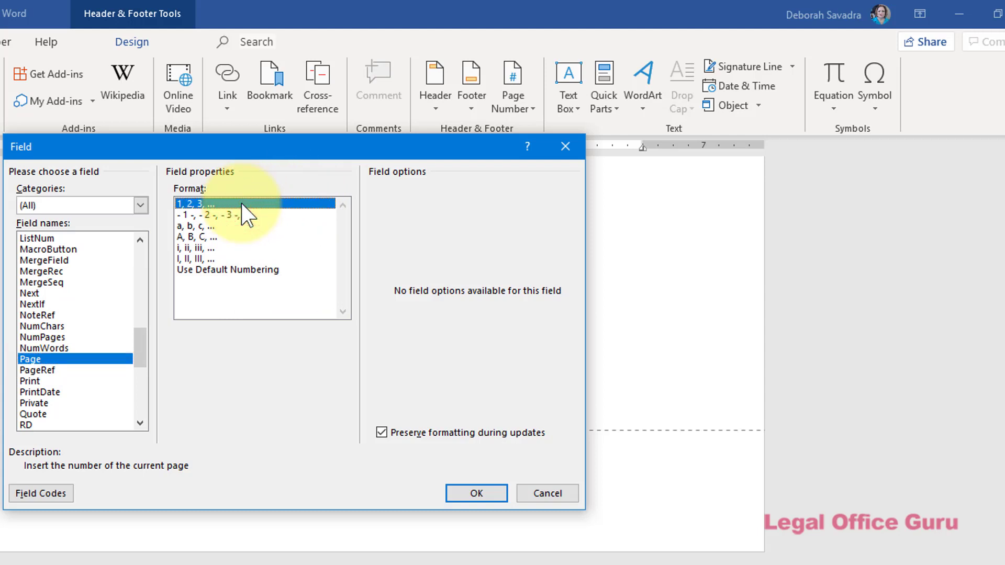
{"action": "mouse_move", "coordinate": [476, 493]}
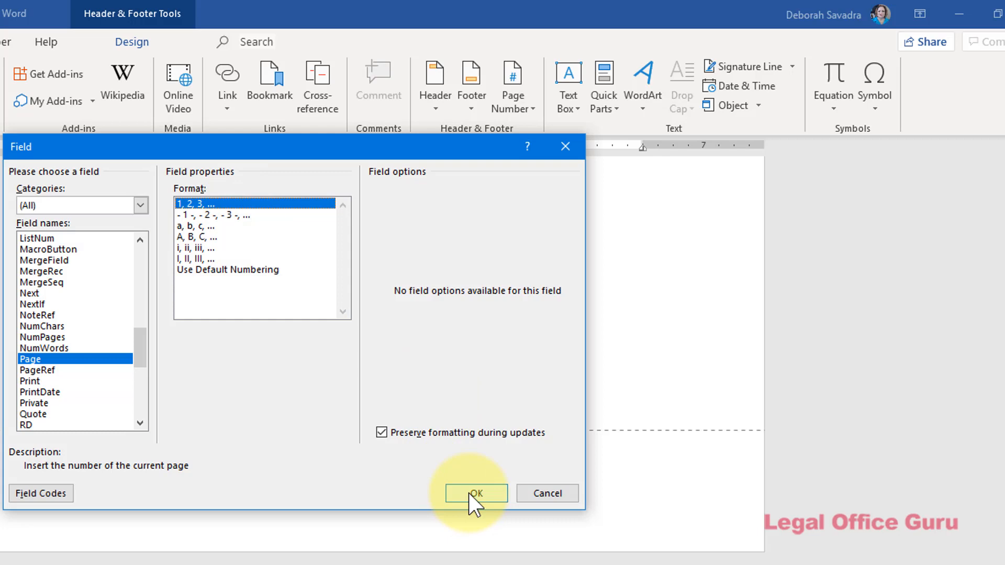
{"action": "left_click", "coordinate": [476, 493]}
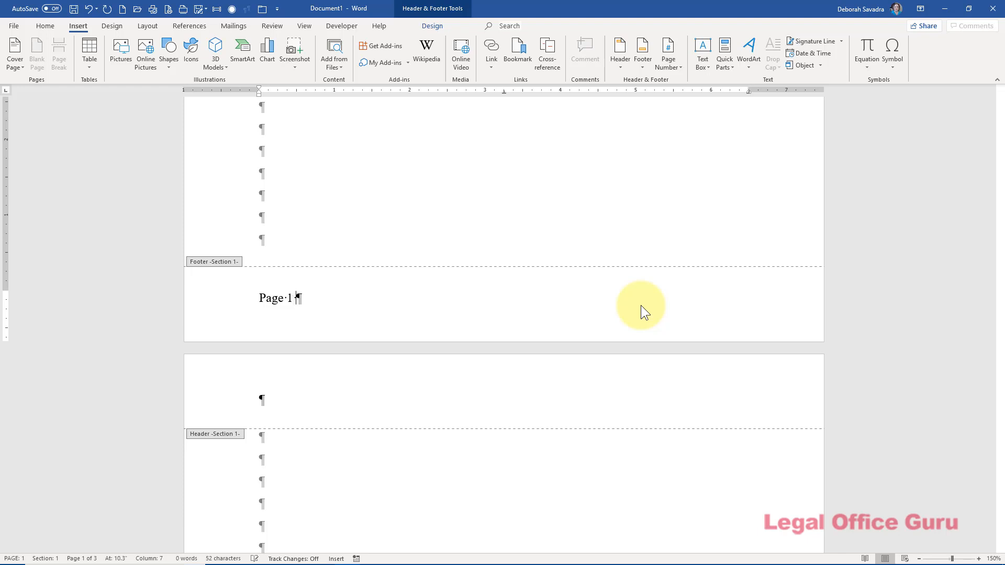
{"action": "type", "text": "of"}
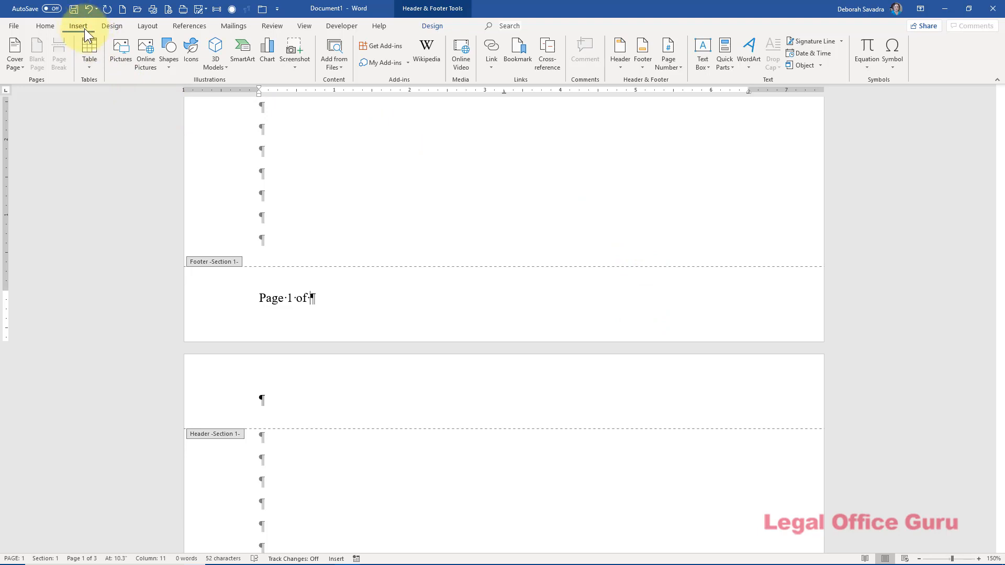
{"action": "mouse_move", "coordinate": [725, 54]}
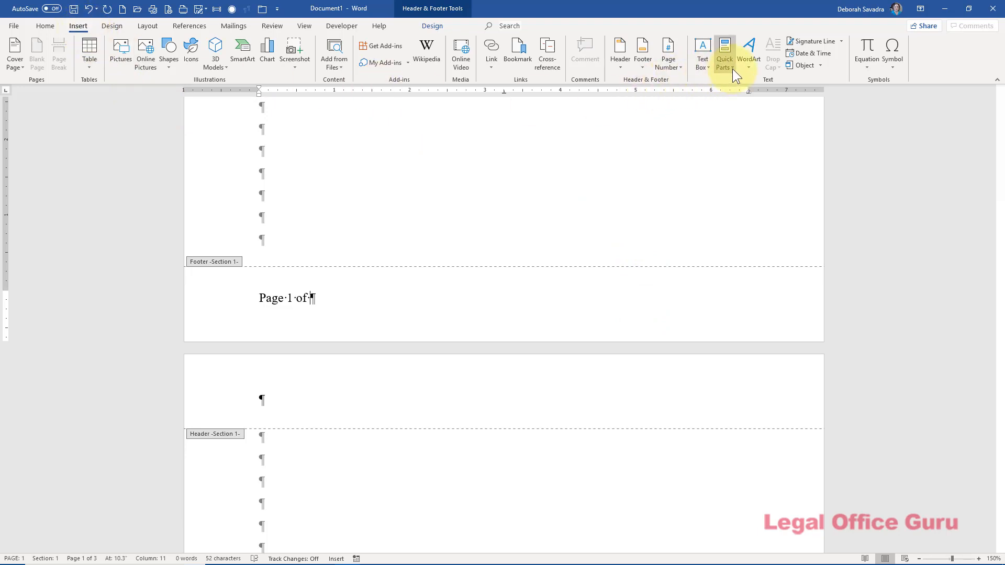
Insert a NUMPAGES field so the left footer reads 'Page 1 of 3'
{"action": "left_click", "coordinate": [723, 53]}
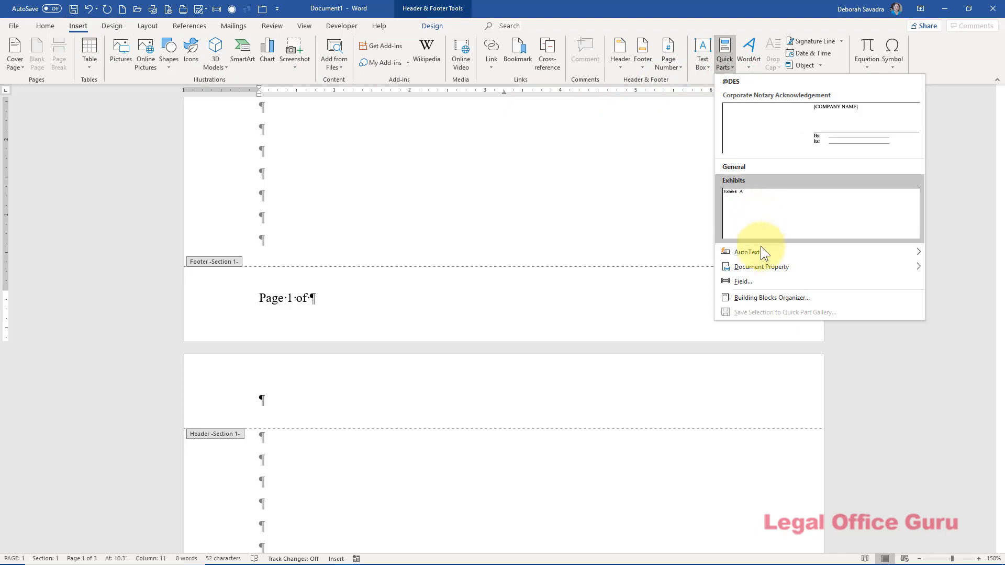
{"action": "left_click", "coordinate": [743, 282]}
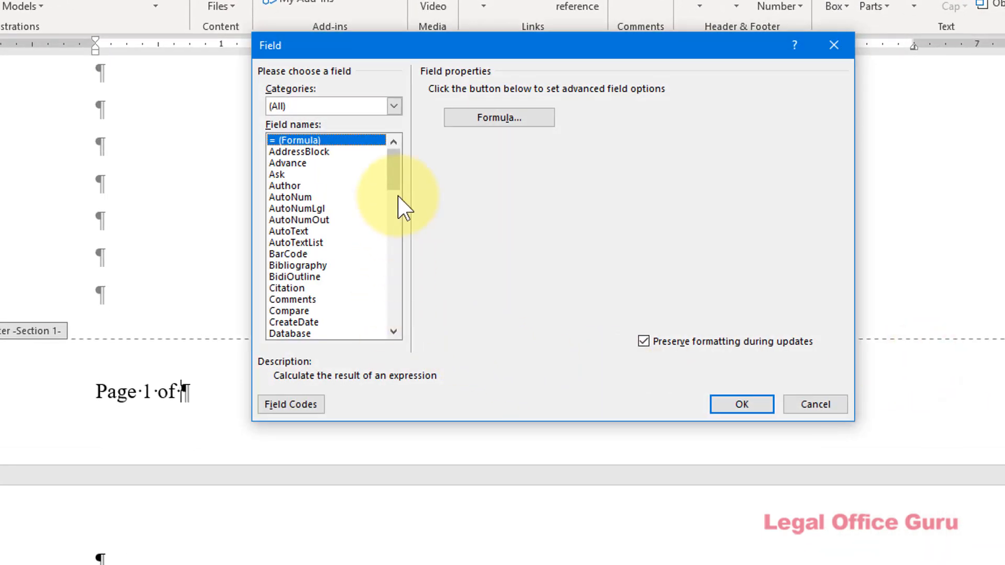
{"action": "scroll", "scroll_direction": "down", "scroll_amount": 3}
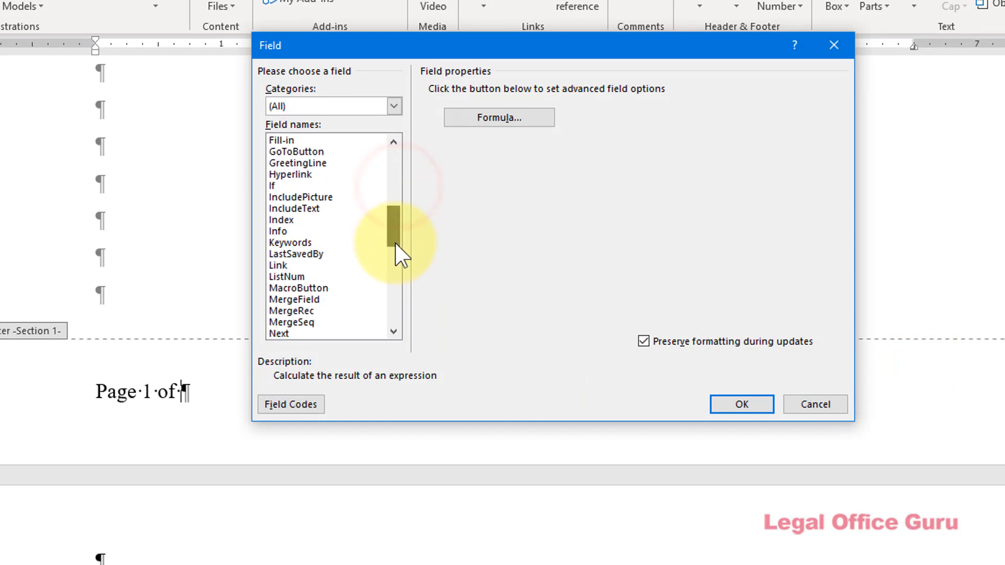
{"action": "scroll", "scroll_direction": "down", "scroll_amount": 3}
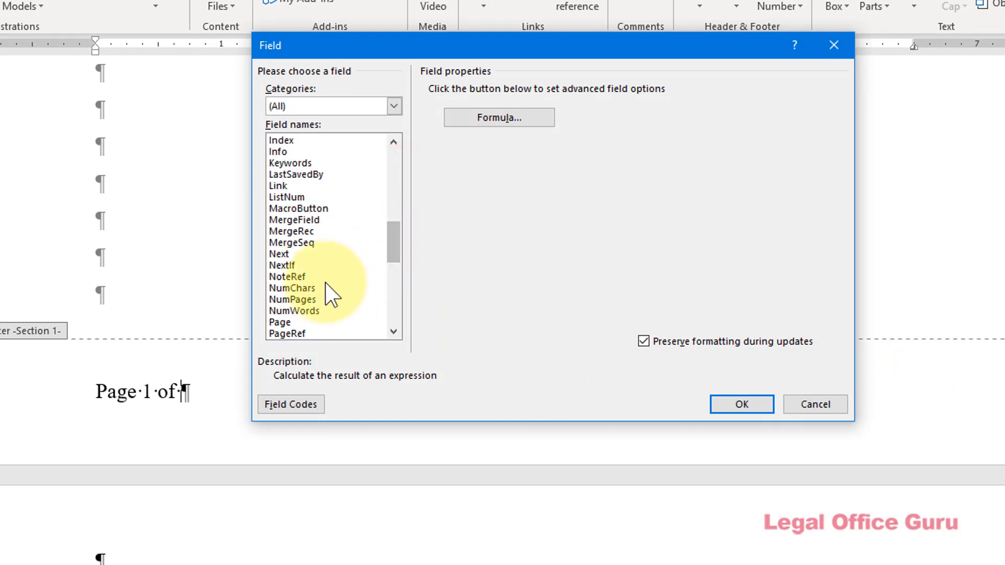
{"action": "left_click", "coordinate": [292, 299]}
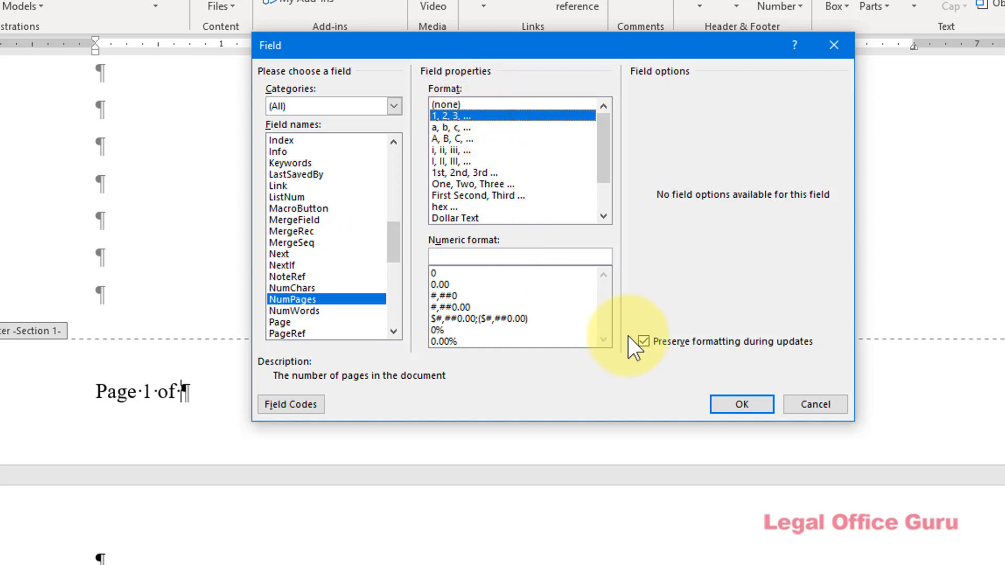
{"action": "left_click", "coordinate": [741, 404]}
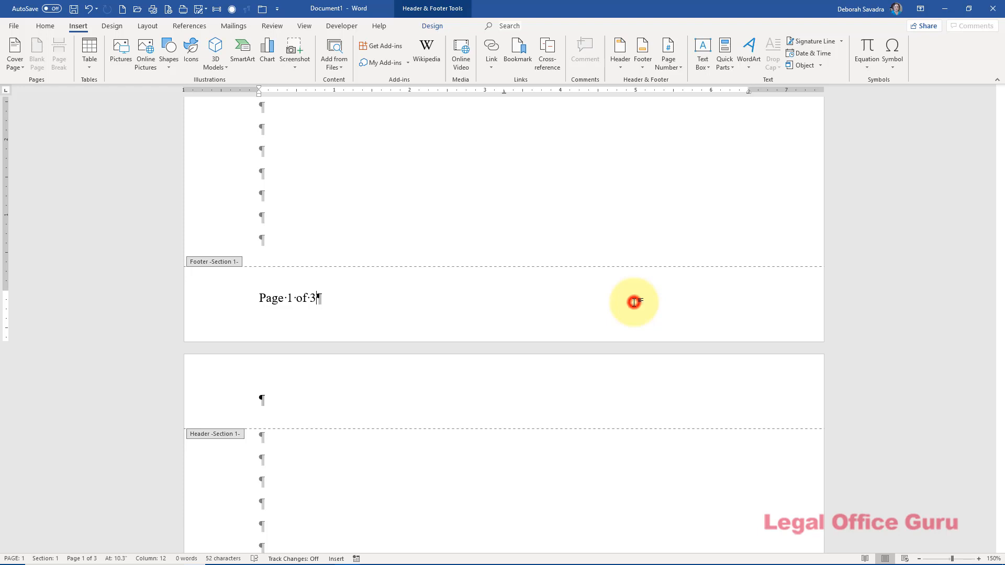
Move to the right tab stop and begin the section label 'C-'
{"action": "key", "text": "Tab"}
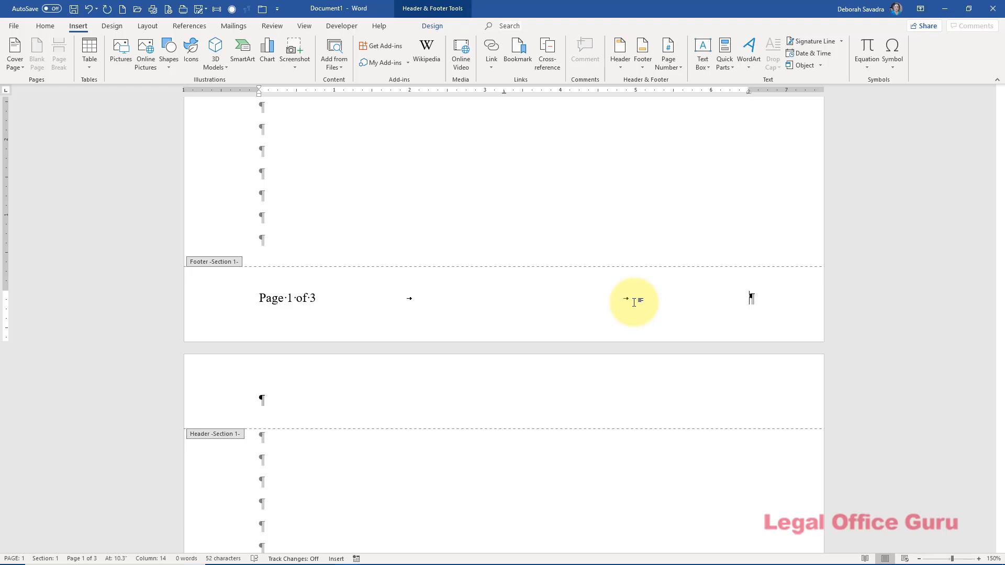
{"action": "type", "text": "C-"}
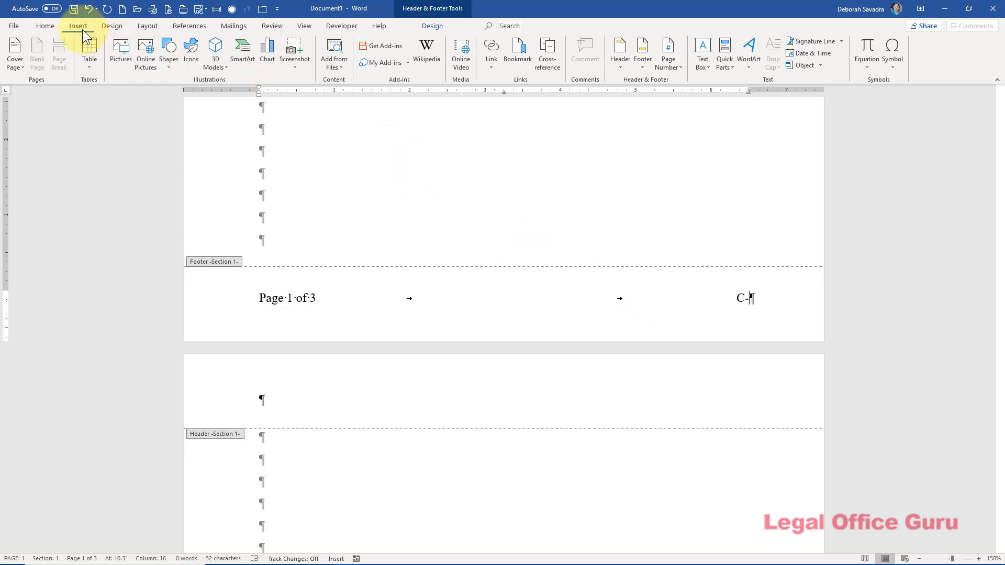
{"action": "mouse_move", "coordinate": [723, 53]}
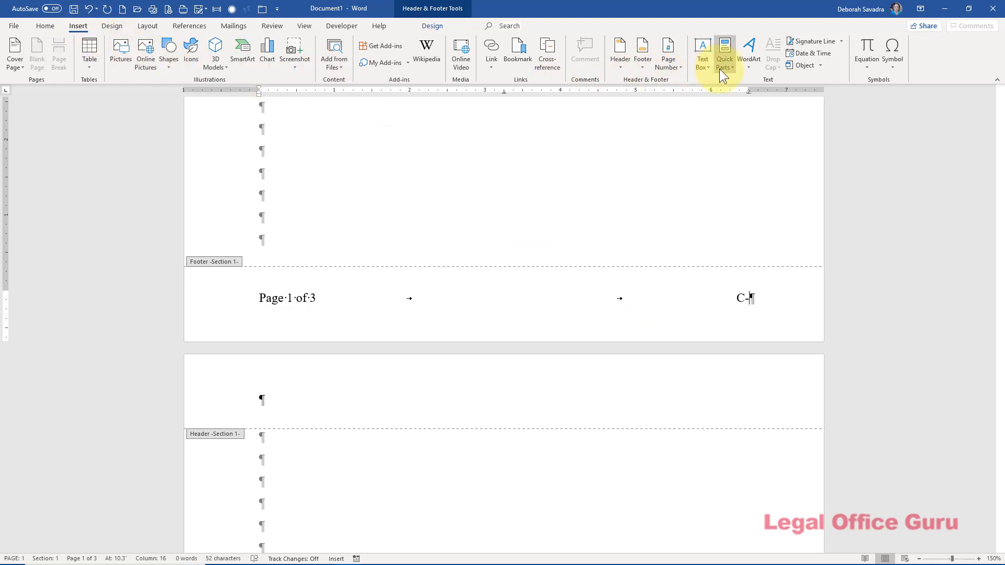
Insert a PAGE field after 'C-' so the right footer reads 'C-1'
{"action": "left_click", "coordinate": [724, 54]}
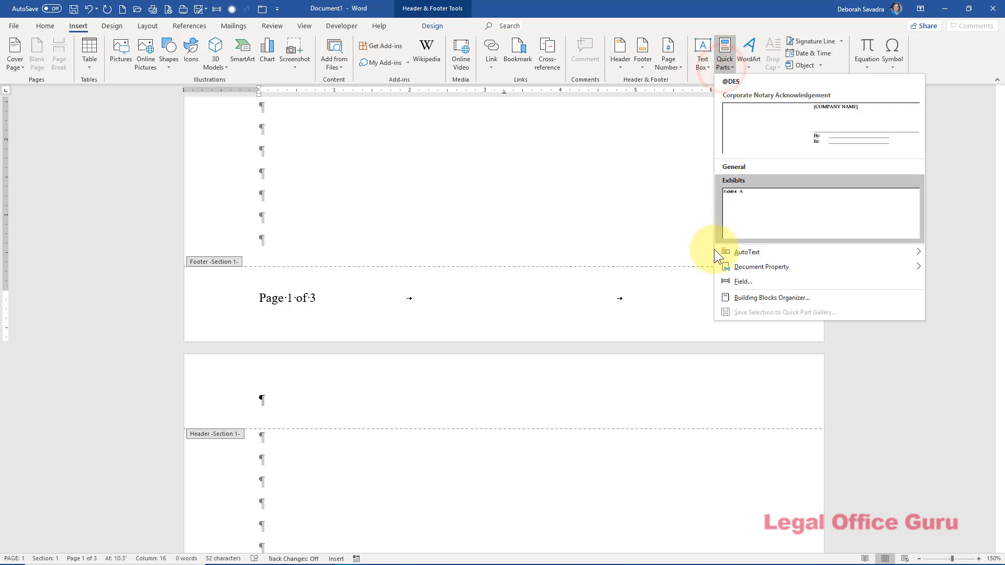
{"action": "left_click", "coordinate": [743, 282]}
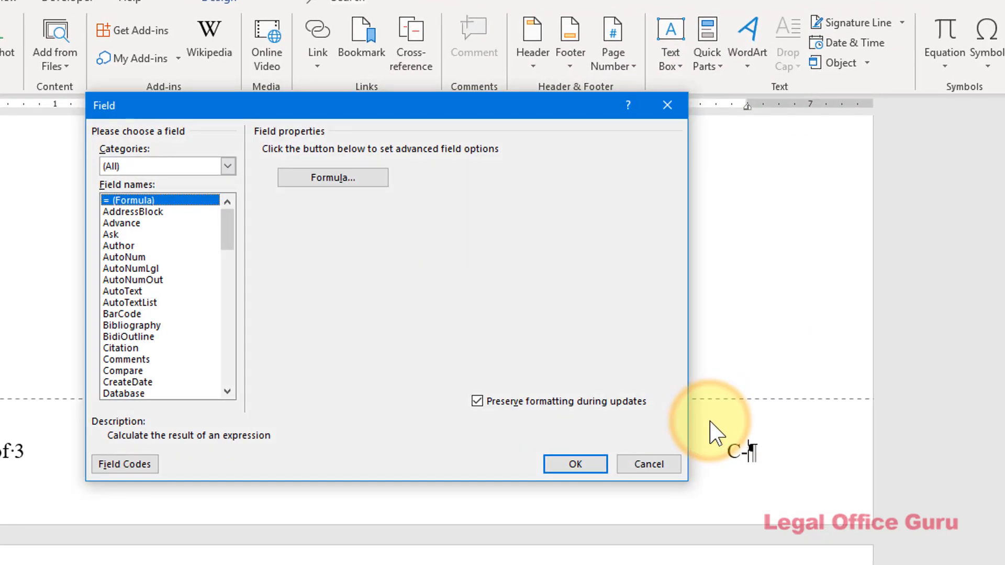
{"action": "mouse_move", "coordinate": [225, 369]}
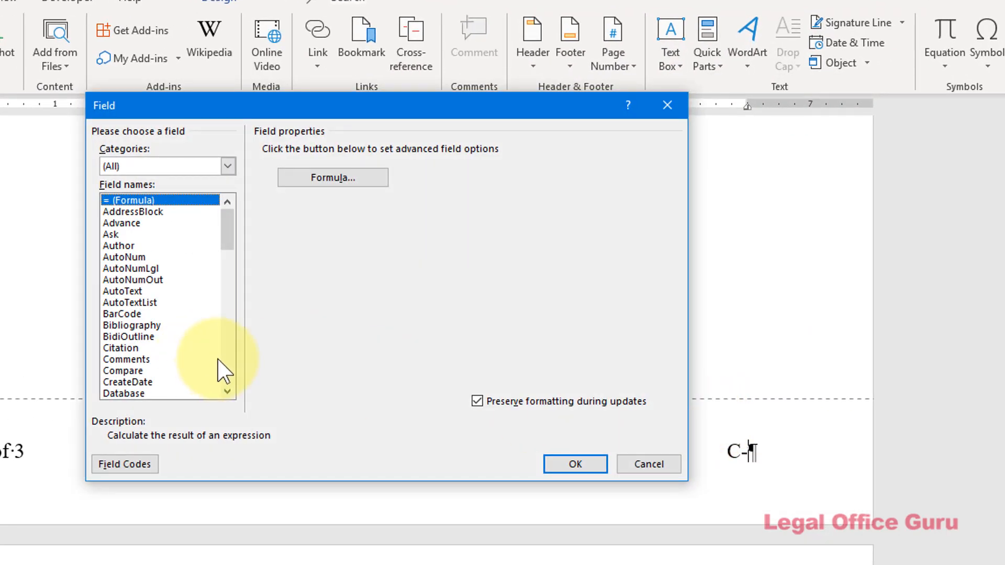
{"action": "scroll", "scroll_direction": "down", "scroll_amount": 3}
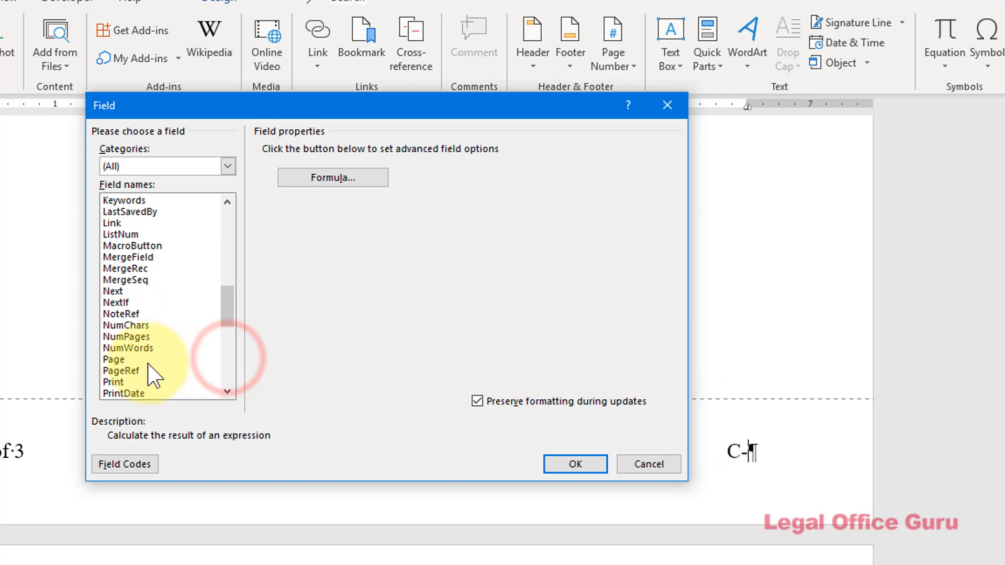
{"action": "left_click", "coordinate": [113, 359]}
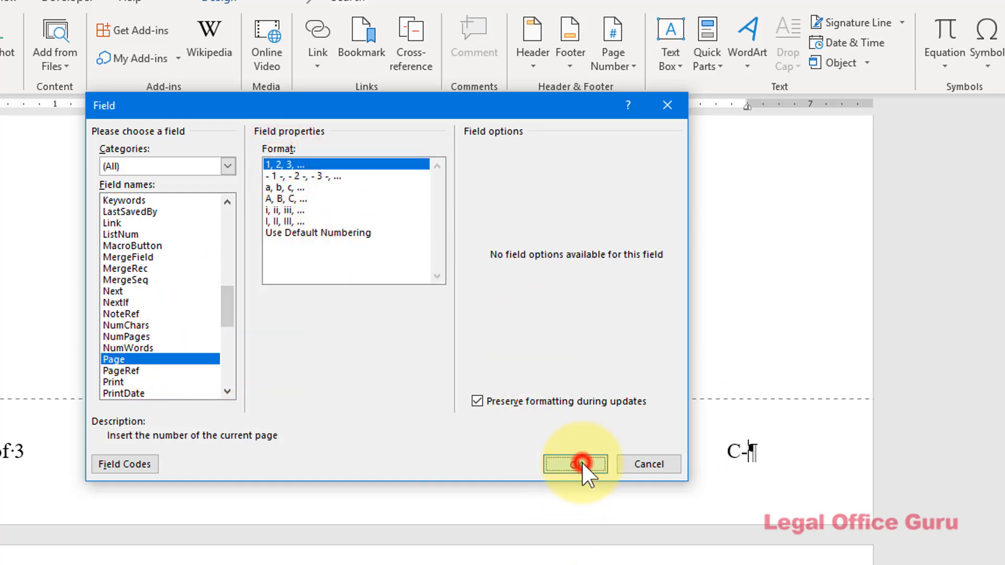
{"action": "left_click", "coordinate": [574, 464]}
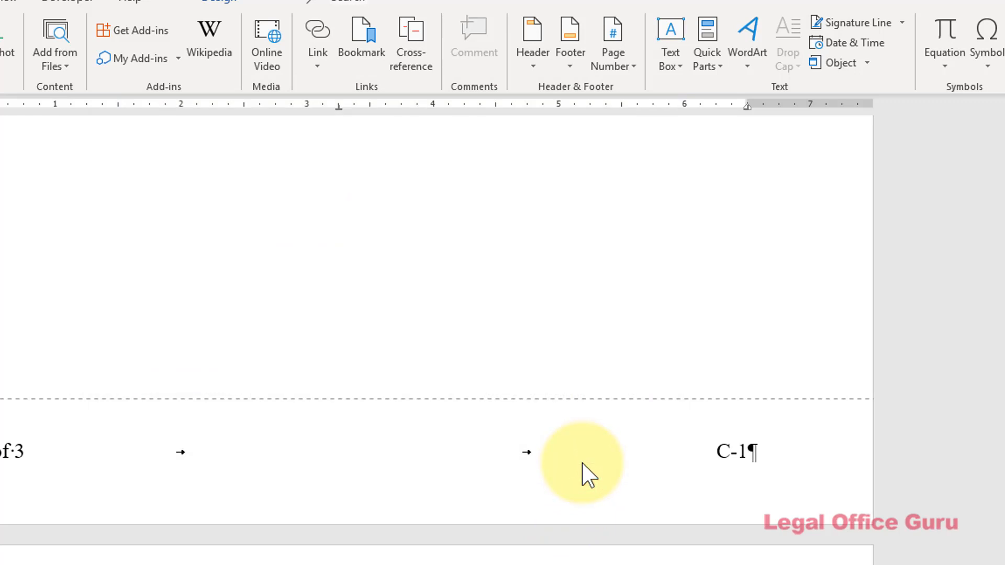
Add 'of' after the page number so the right footer reads 'C-1 of'
{"action": "type", "text": "of"}
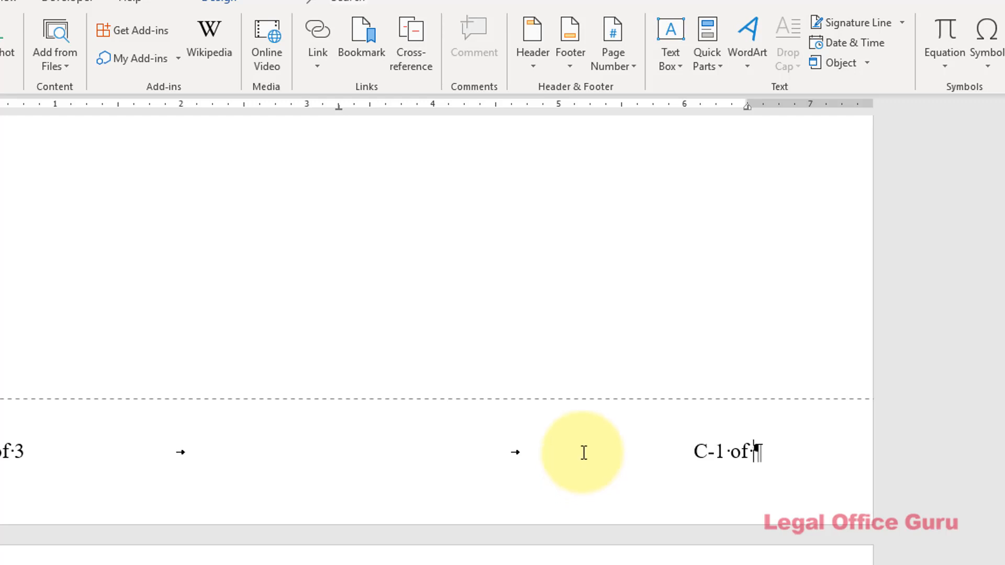
{"action": "mouse_move", "coordinate": [496, 121]}
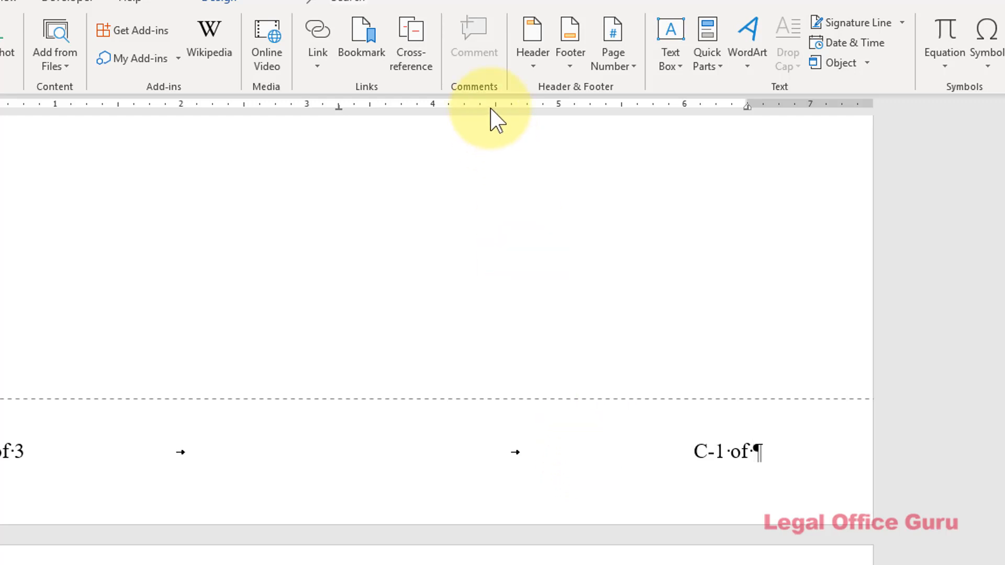
Insert a SECTIONPAGES field in 1, 2, 3 format so the right footer reads 'C-1 of 2'
{"action": "left_click", "coordinate": [707, 45]}
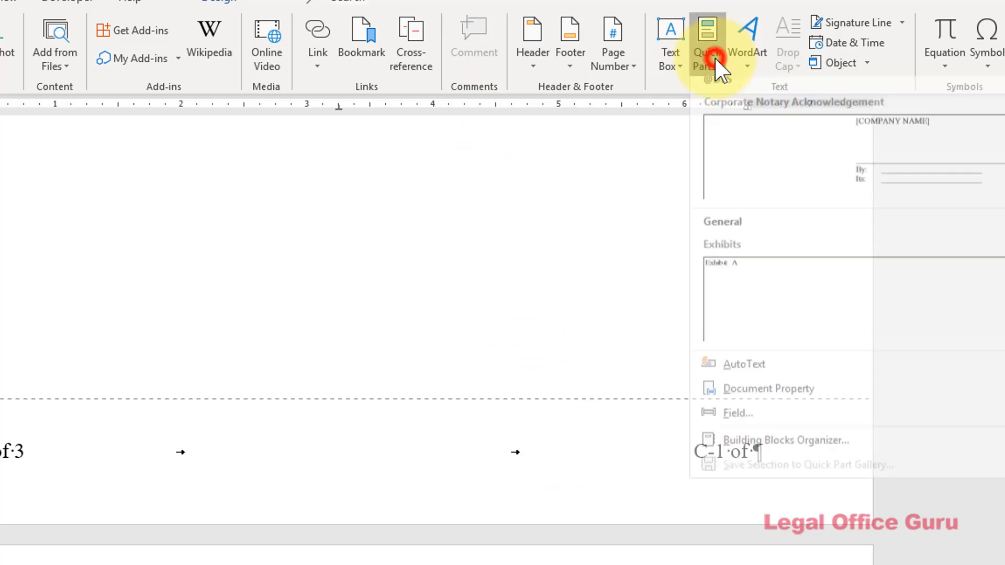
{"action": "mouse_move", "coordinate": [738, 424]}
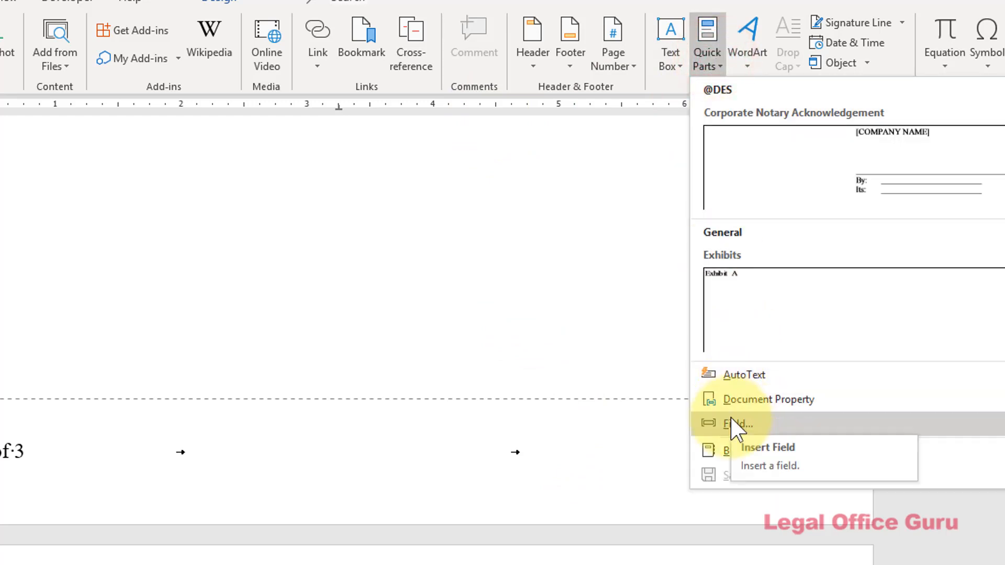
{"action": "left_click", "coordinate": [739, 423]}
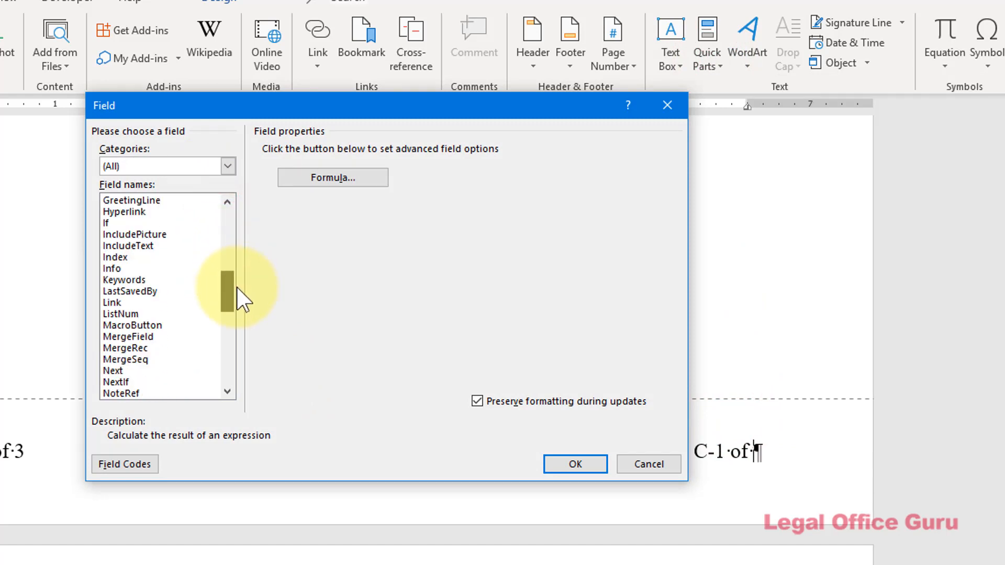
{"action": "scroll", "scroll_direction": "down", "scroll_amount": 3}
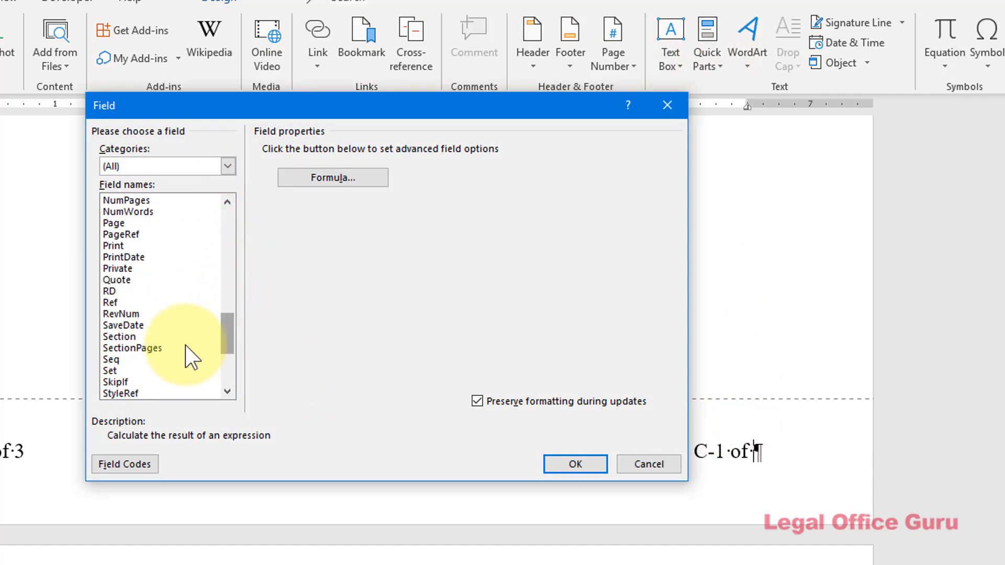
{"action": "left_click", "coordinate": [132, 348]}
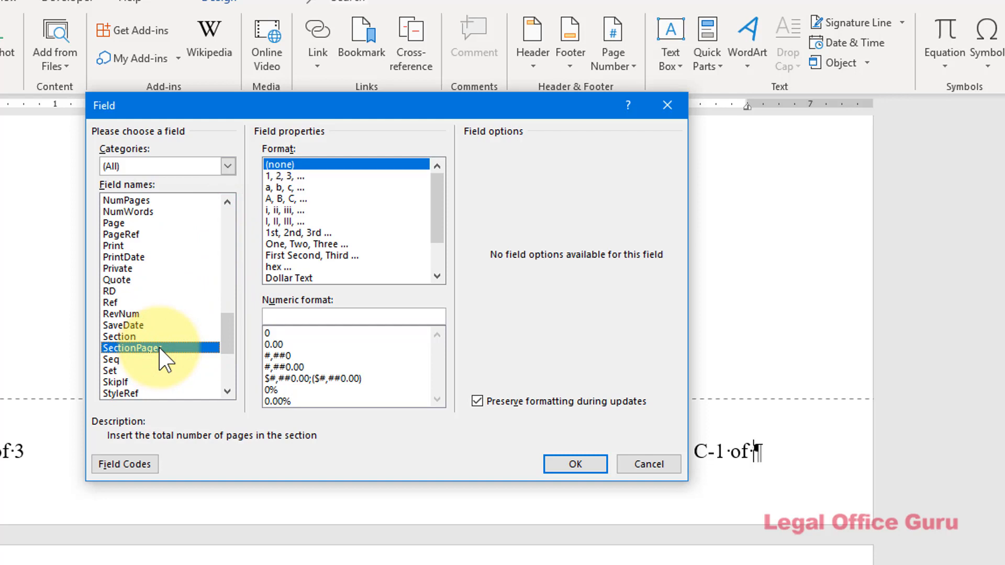
{"action": "mouse_move", "coordinate": [296, 182]}
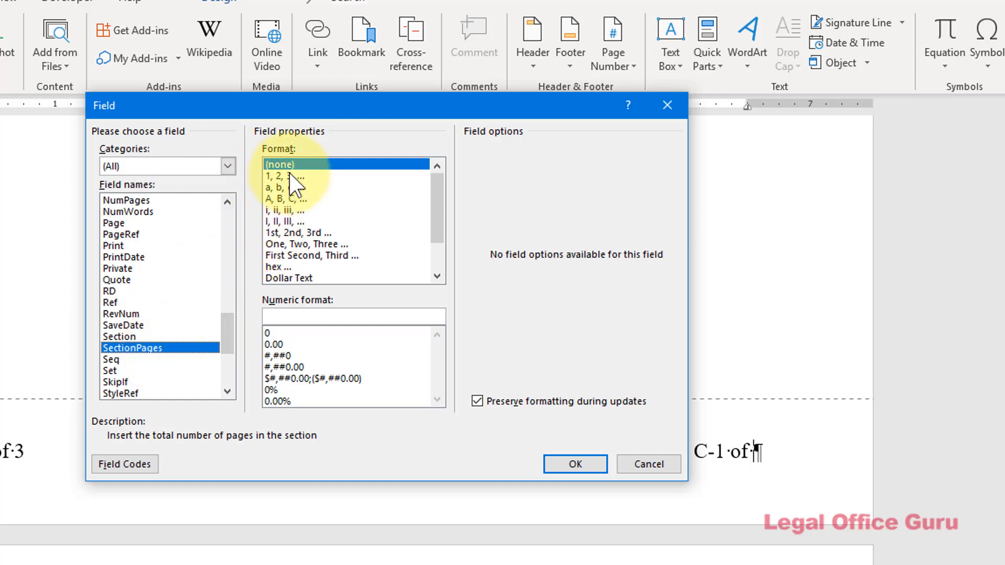
{"action": "left_click", "coordinate": [281, 176]}
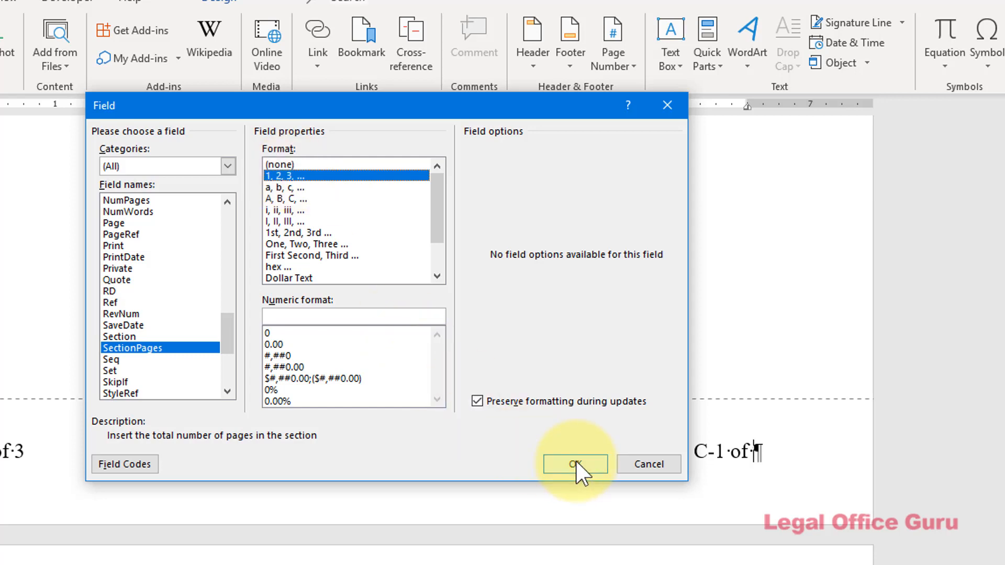
{"action": "left_click", "coordinate": [574, 464]}
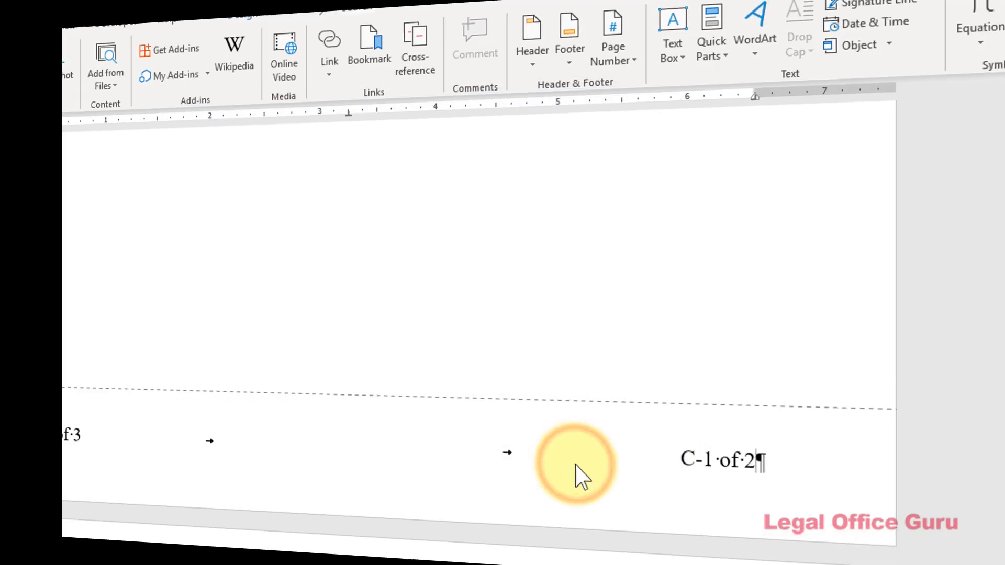